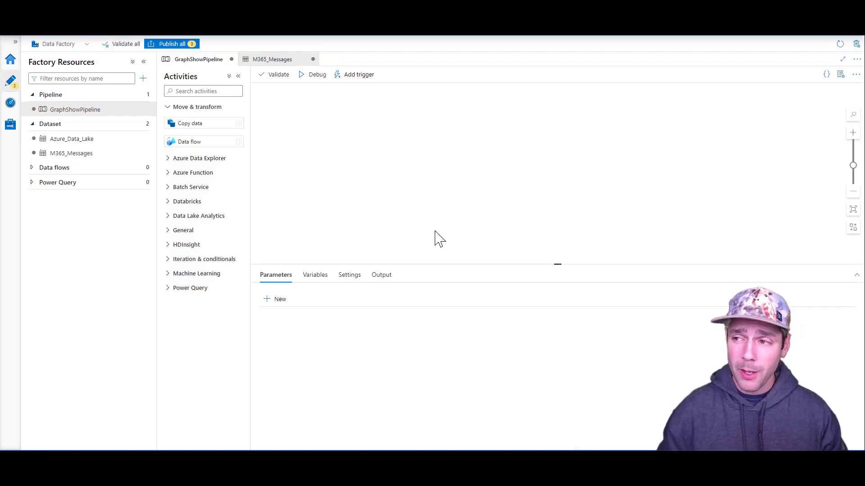
mouse_move(412, 194)
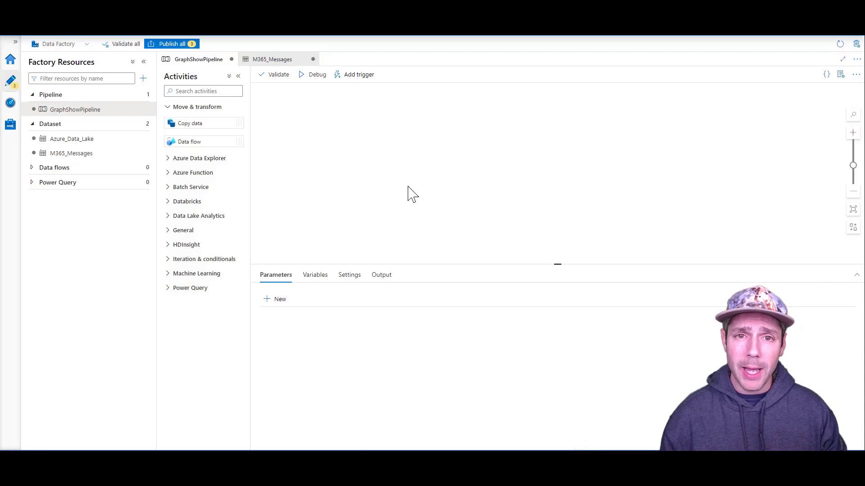
mouse_move(247, 154)
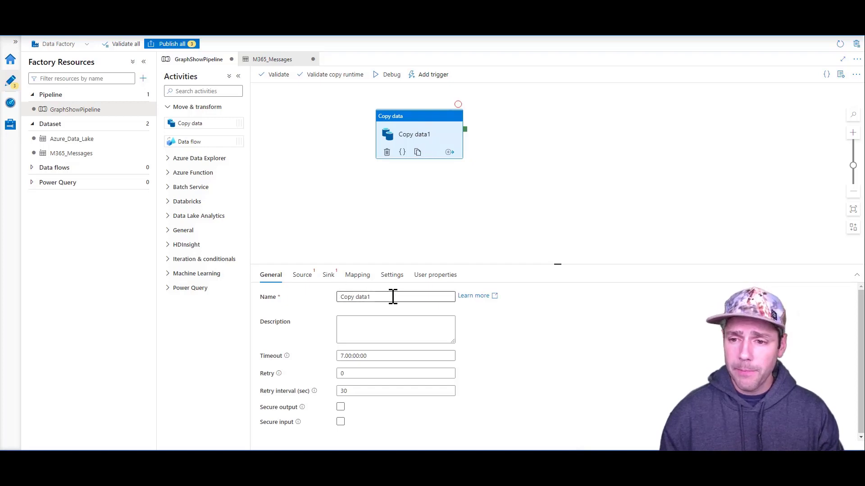
Add a Copy data activity named Copy Emails, copying M365_Messages into Azure_Data_Lake.
text(Copy d)
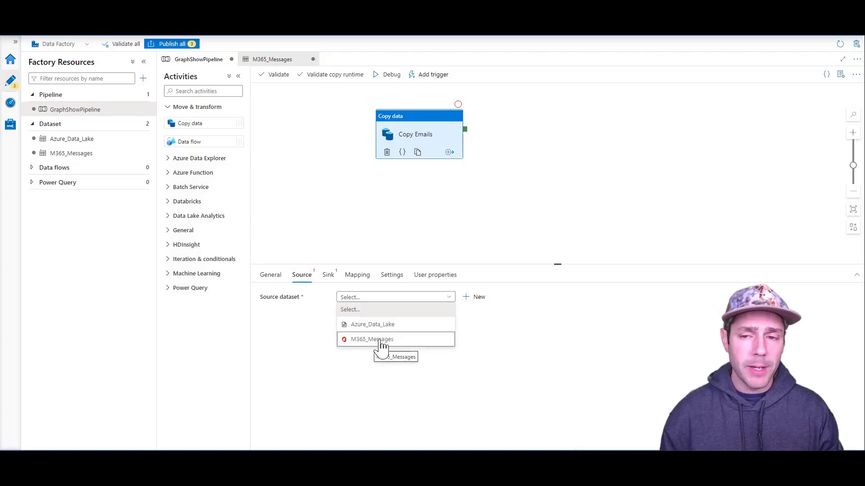
click(372, 339)
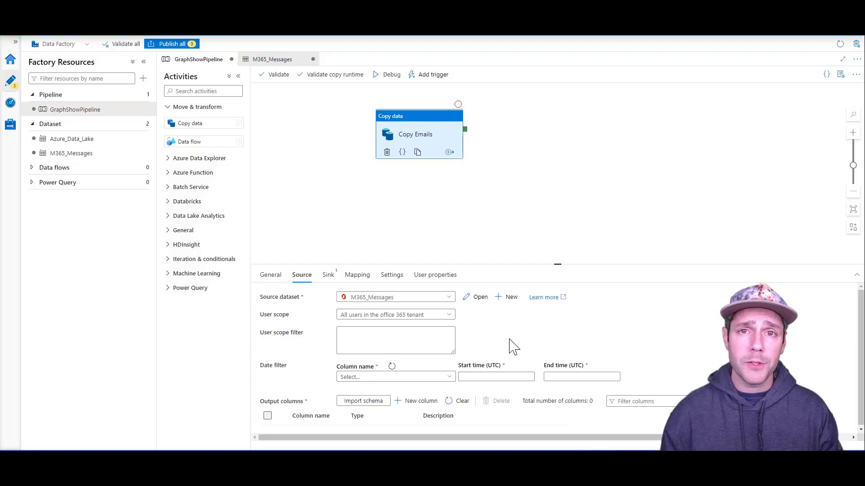
click(327, 274)
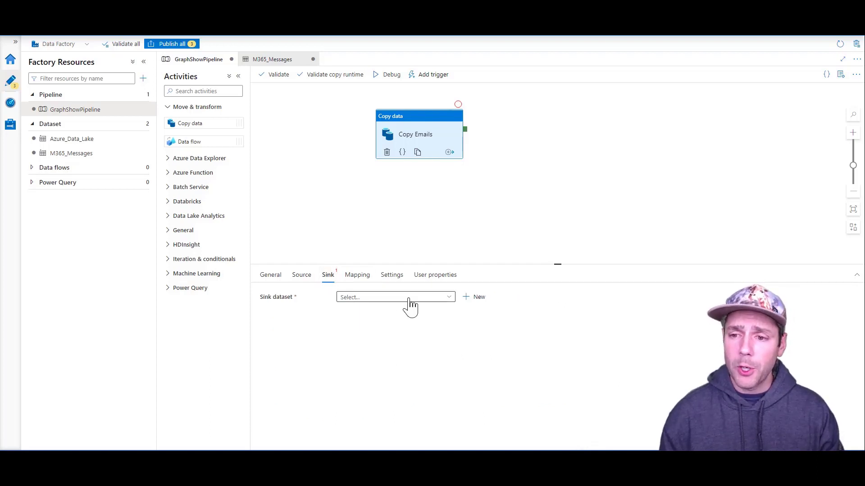
click(395, 297)
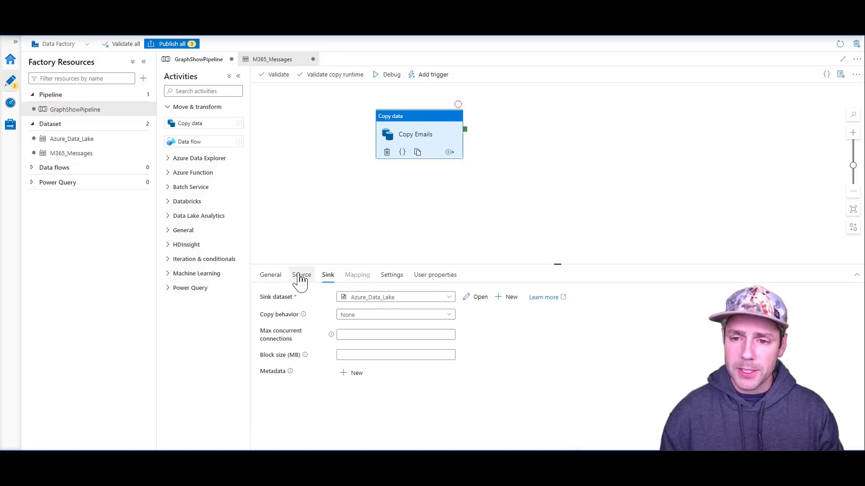
click(301, 275)
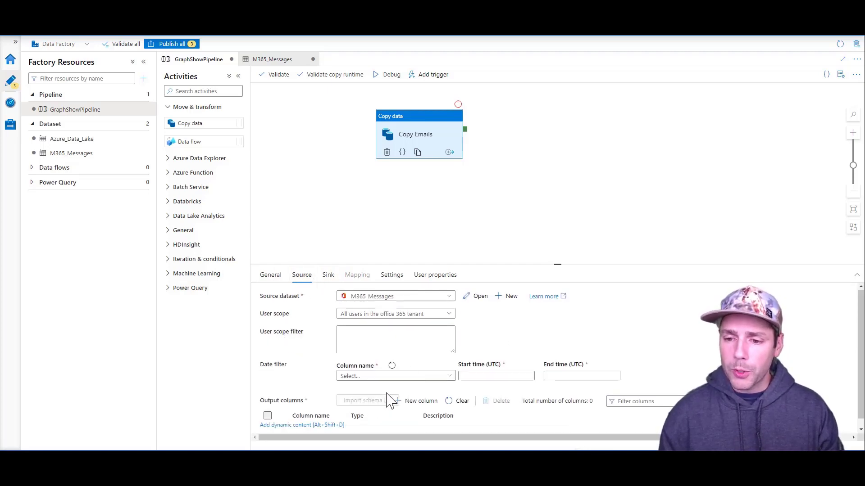
Import the 32-column email schema and filter the source on receivedDateTime.
click(363, 401)
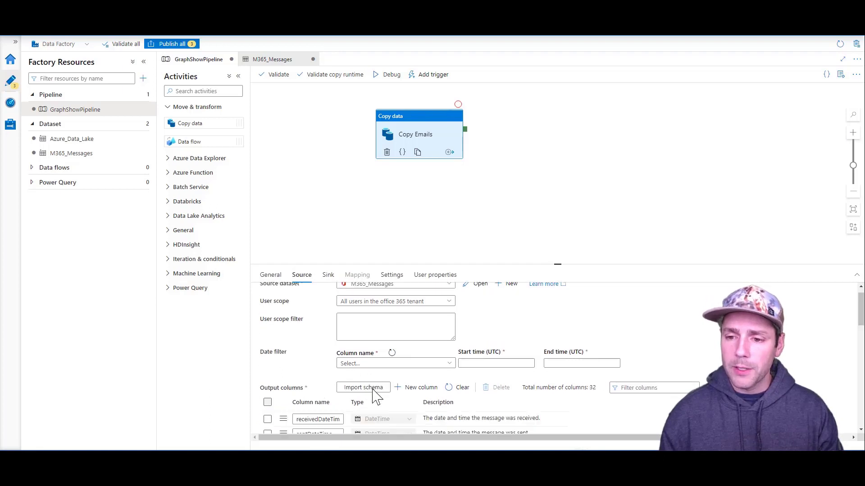
scroll(down, 3)
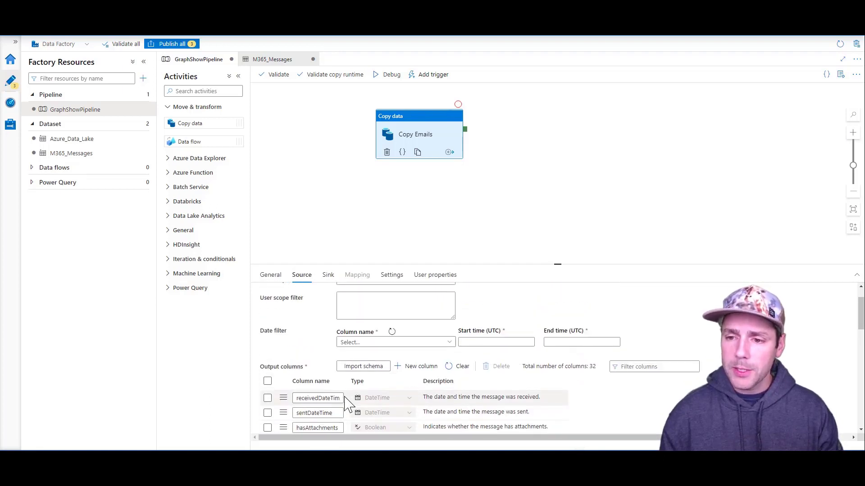
scroll(up, 3)
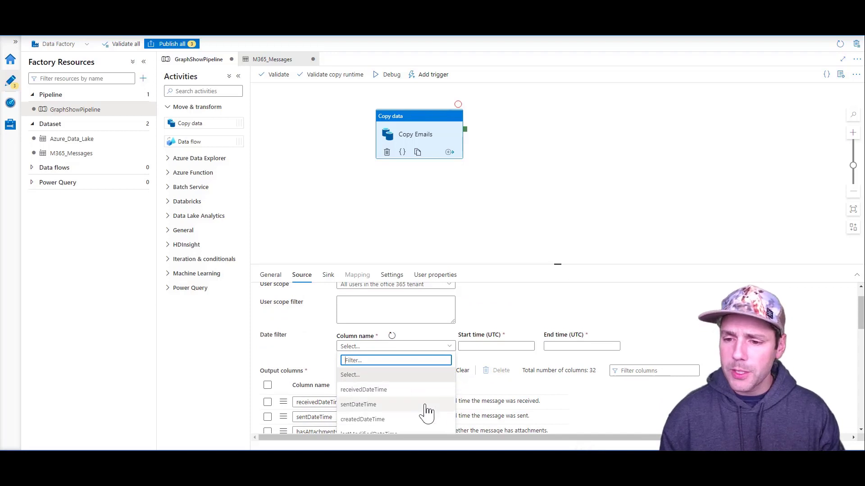
mouse_move(363, 390)
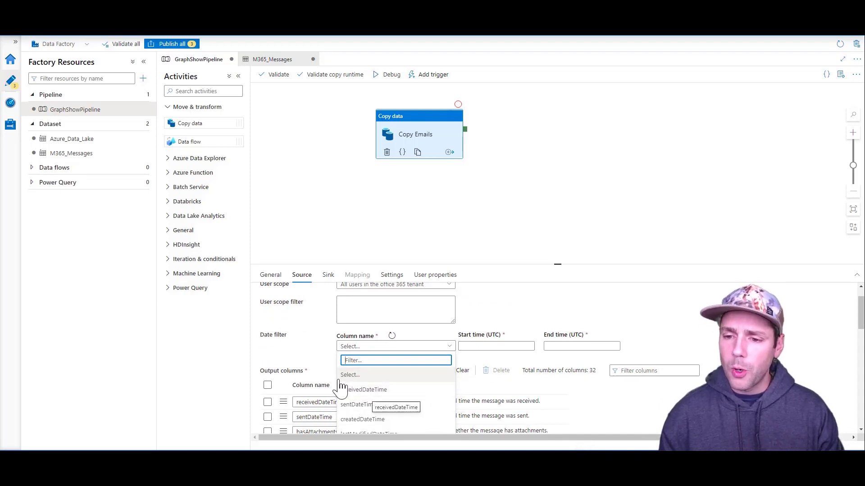
mouse_move(364, 390)
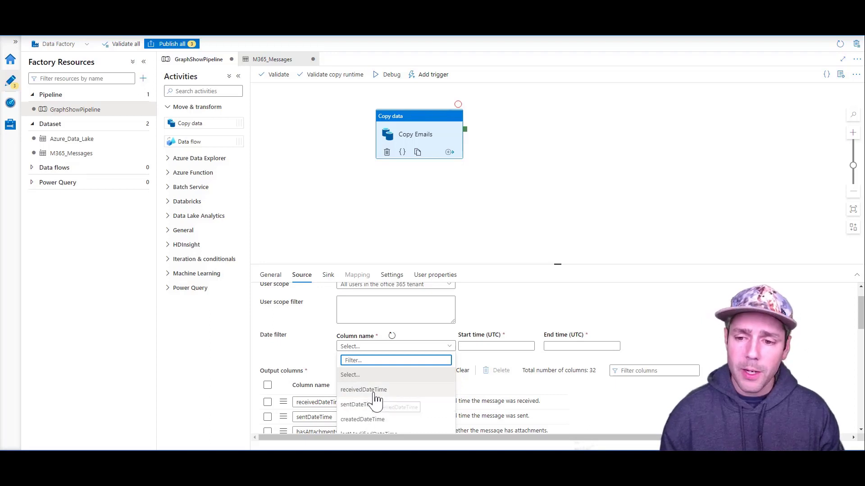
click(363, 389)
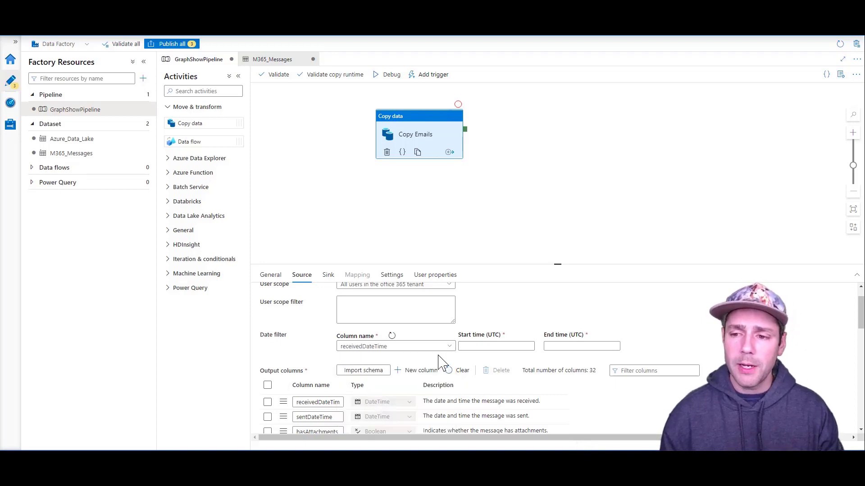
click(495, 346)
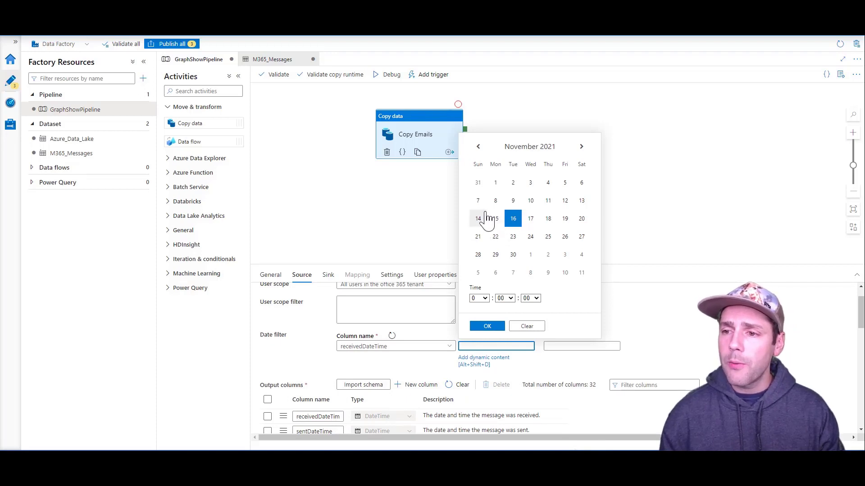
Set the date filter window from 11/13/2021 00:00:00 to 11/14/2021 00:00:00 UTC.
click(580, 200)
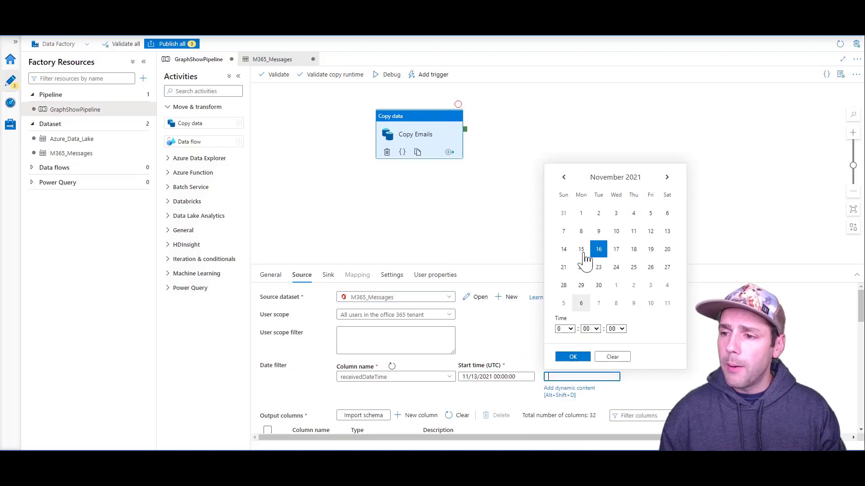
click(563, 249)
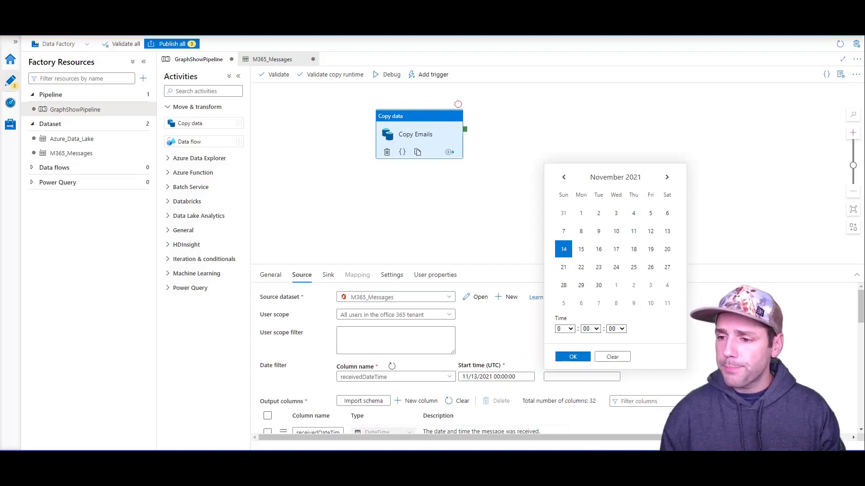
click(572, 356)
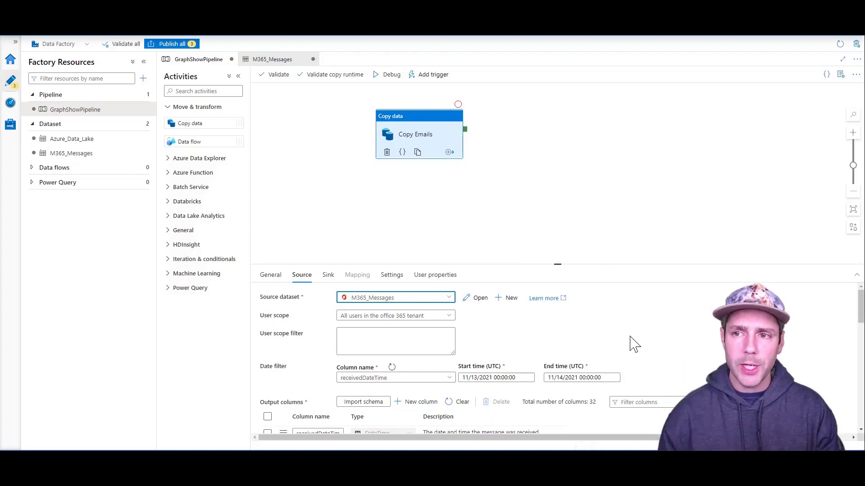
click(432, 74)
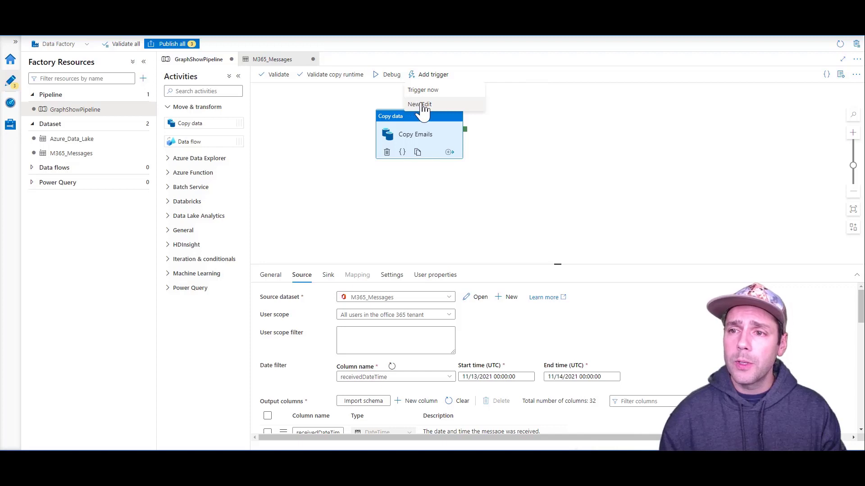
Draft a new schedule trigger for the pipeline, then cancel and discard it.
click(420, 104)
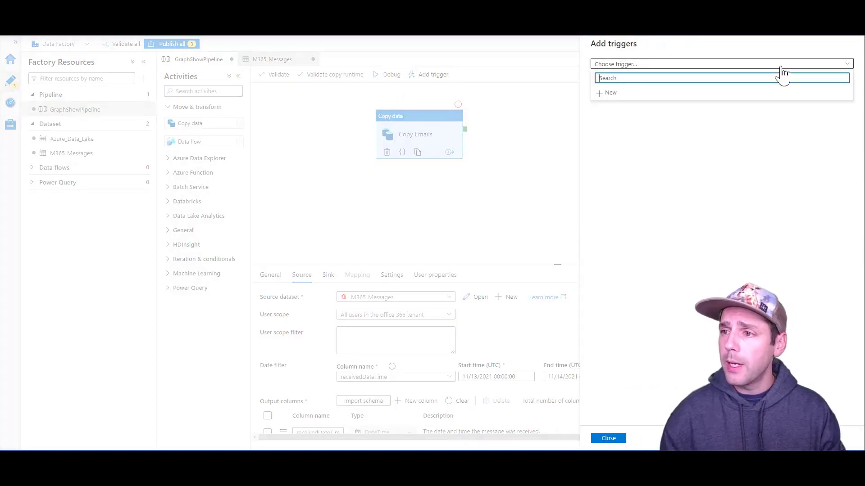
click(611, 92)
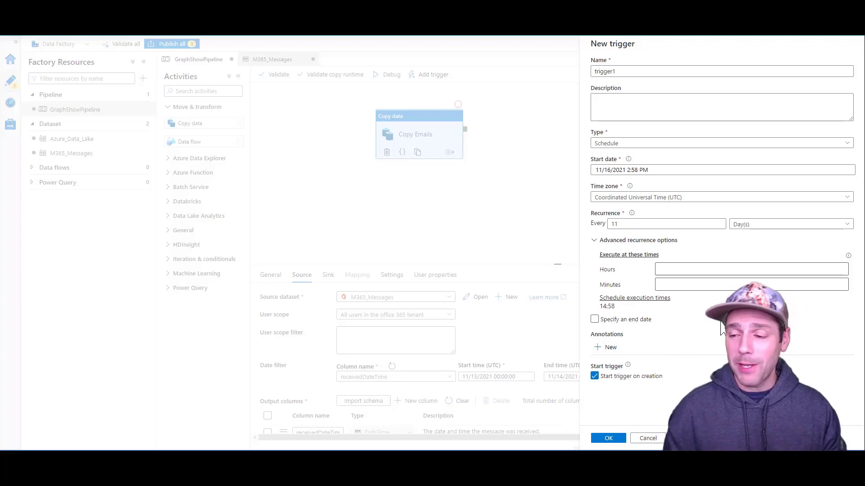
click(647, 438)
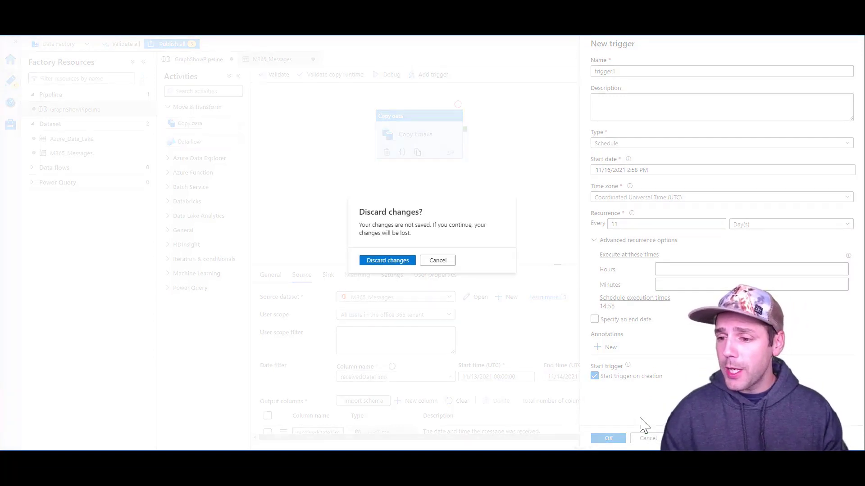
click(386, 260)
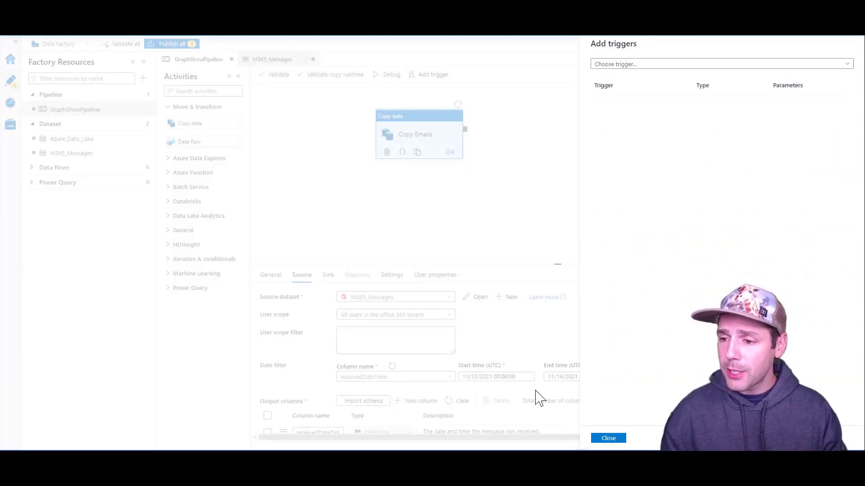
Open the Add dynamic content editor for the filter's Start time field.
click(493, 377)
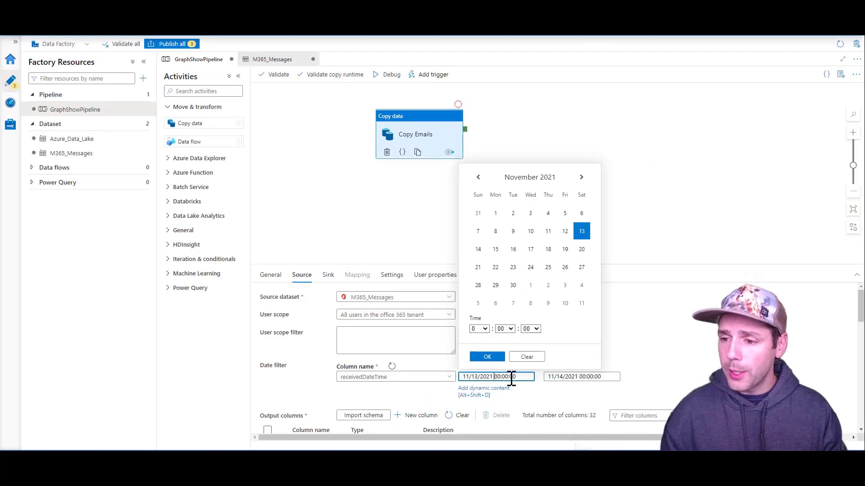
mouse_move(488, 407)
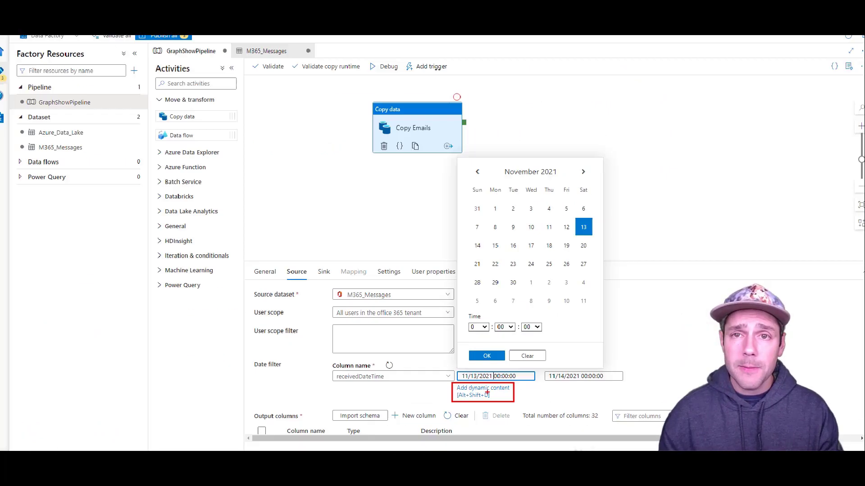
click(482, 388)
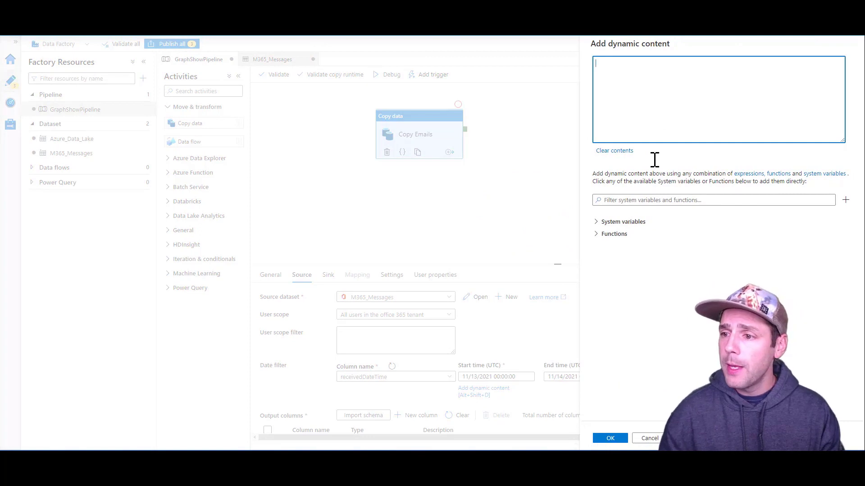
click(614, 233)
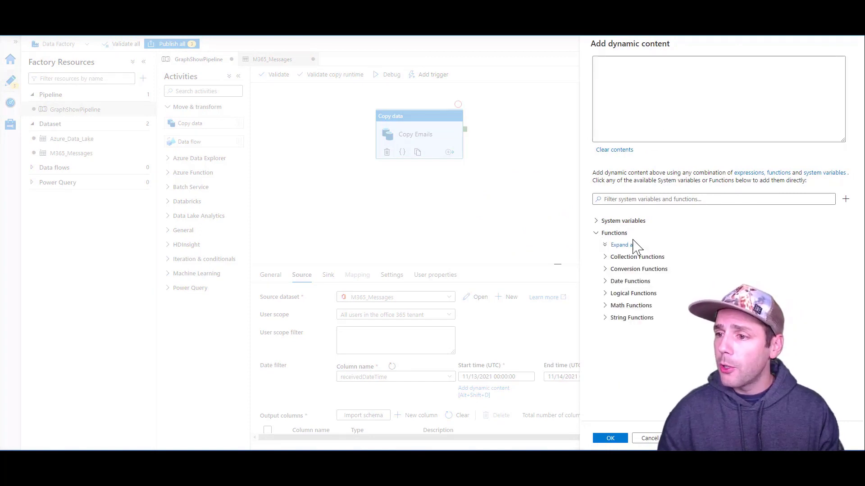
click(631, 281)
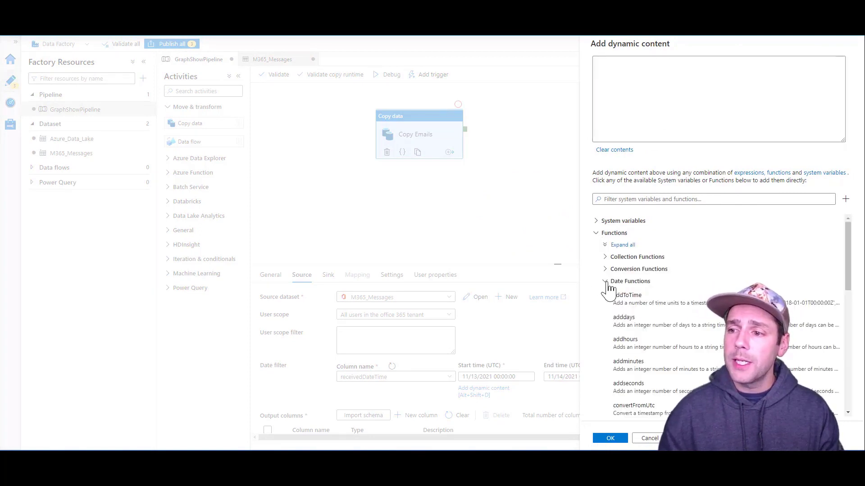
mouse_move(681, 300)
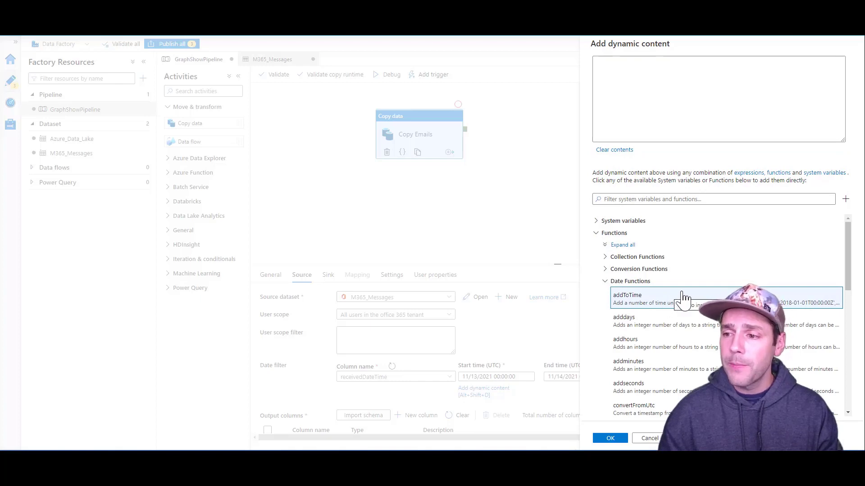
mouse_move(687, 342)
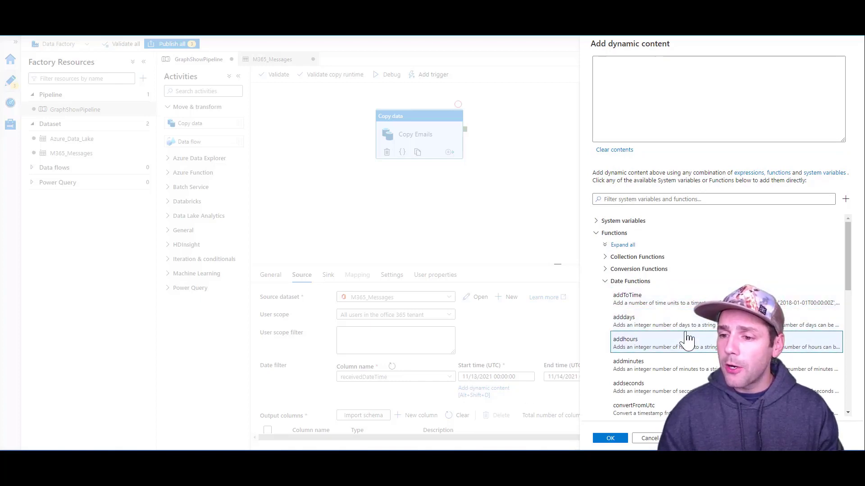
scroll(down, 3)
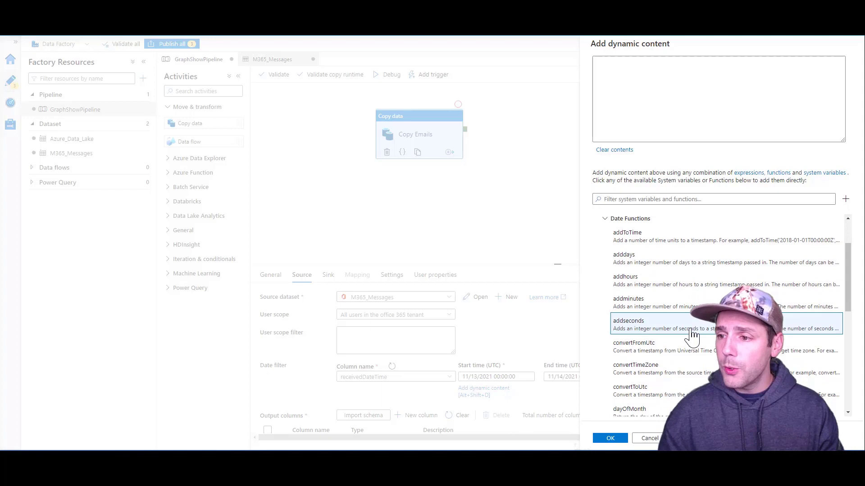
scroll(up, 3)
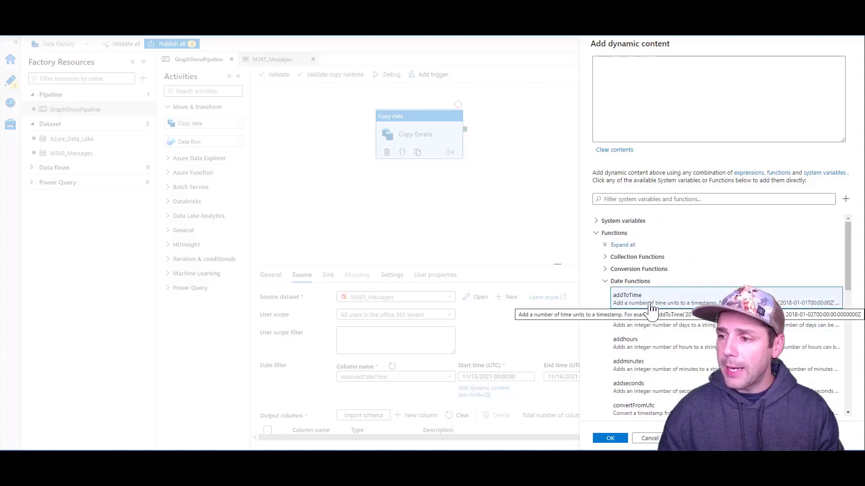
click(626, 298)
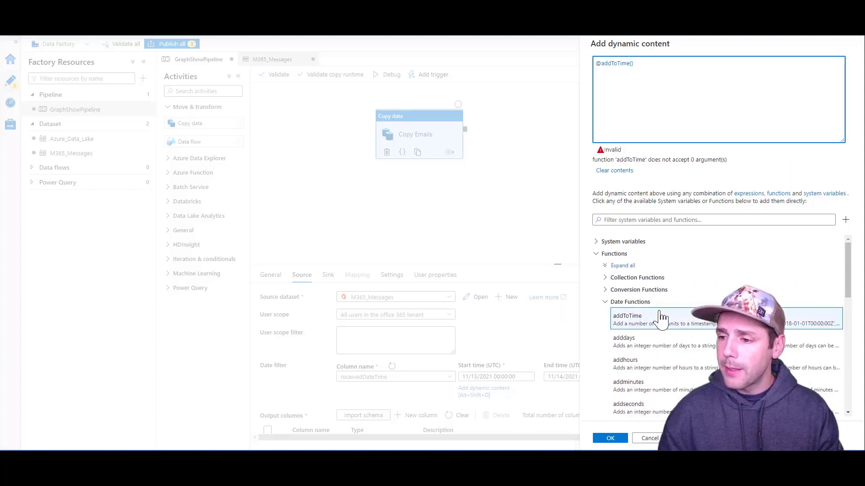
scroll(down, 3)
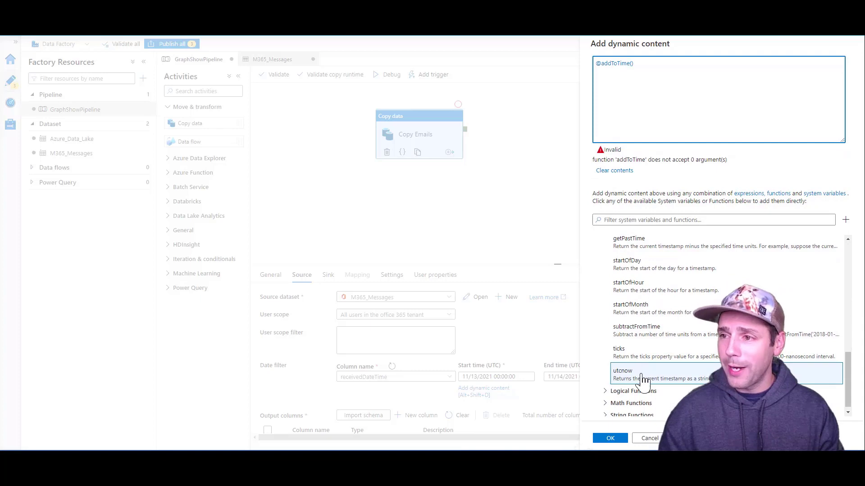
click(623, 370)
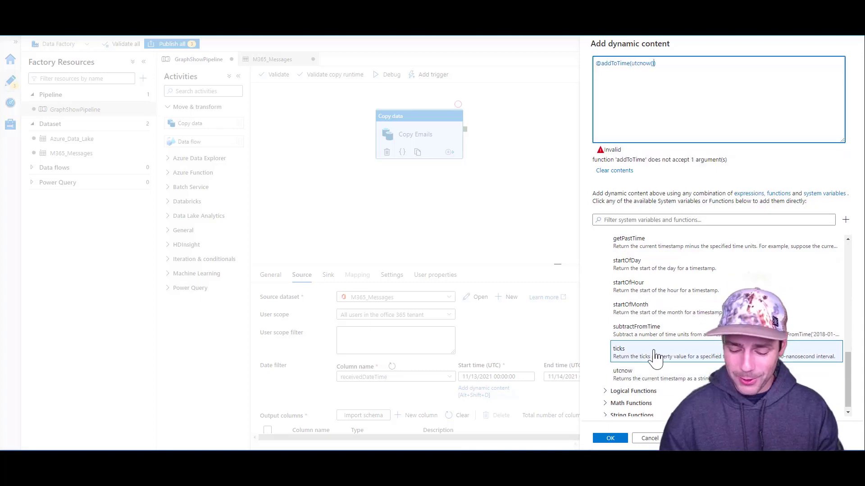
text(, +)
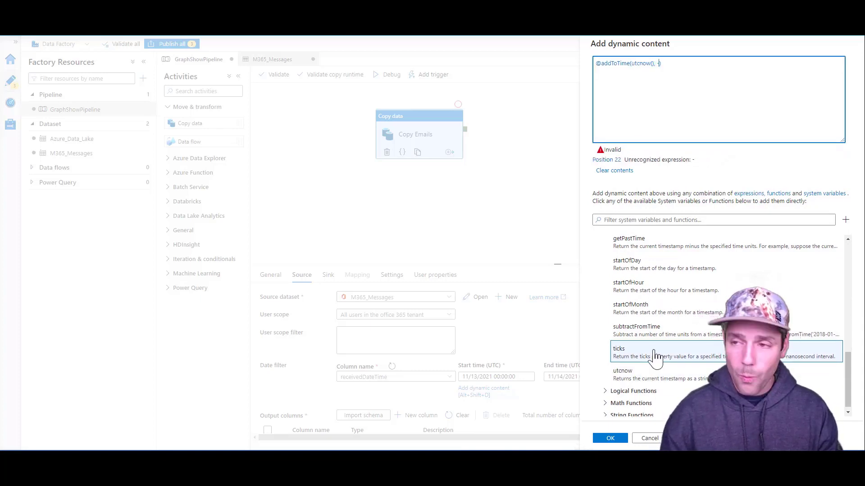
text(-1)
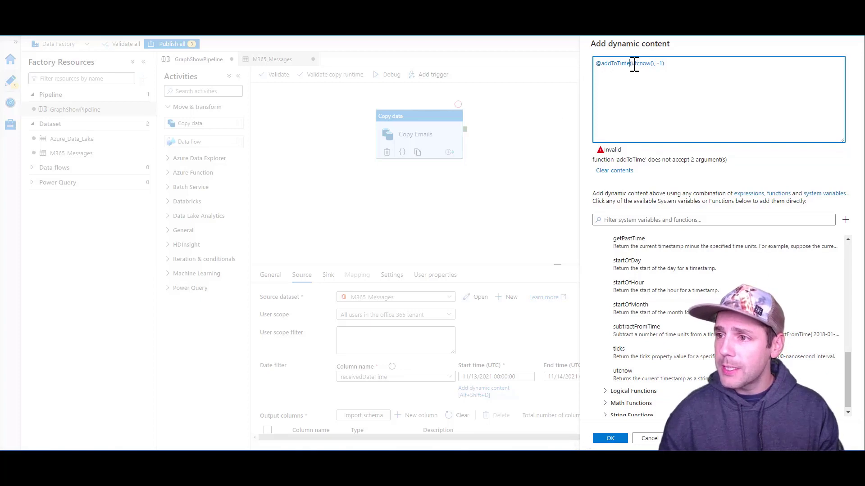
text(@addTo(utcnow(), 1))
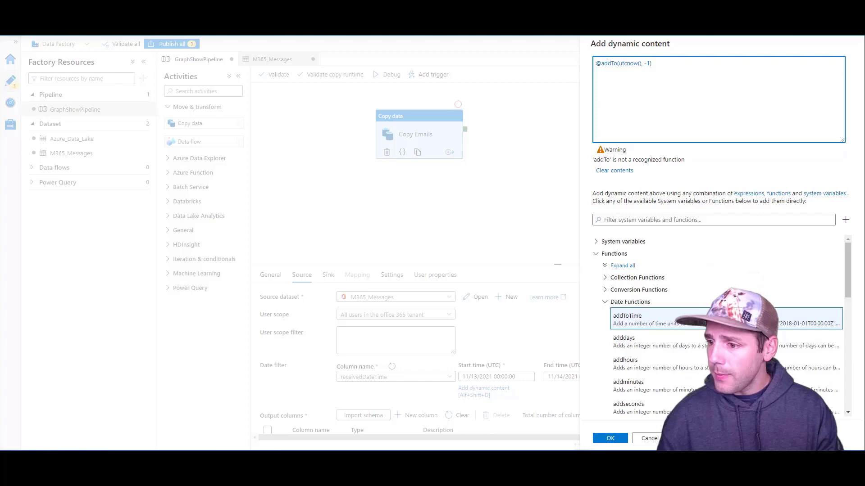
mouse_move(646, 341)
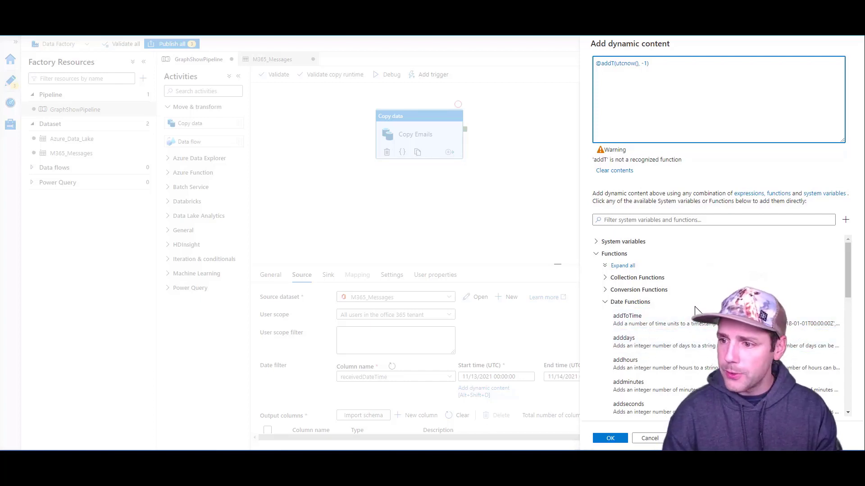
text(days)
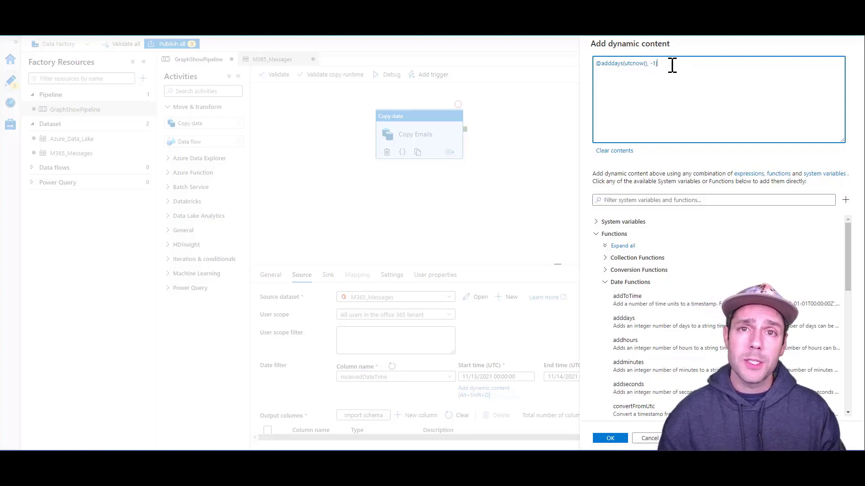
mouse_move(610, 437)
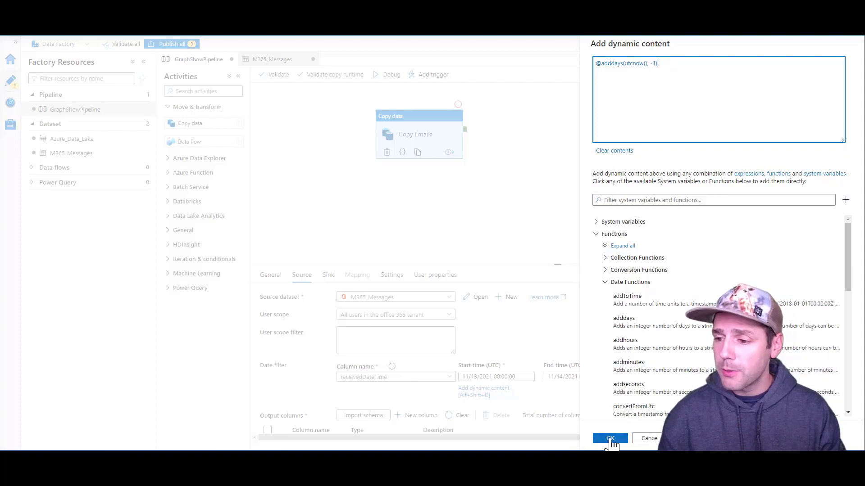
click(609, 438)
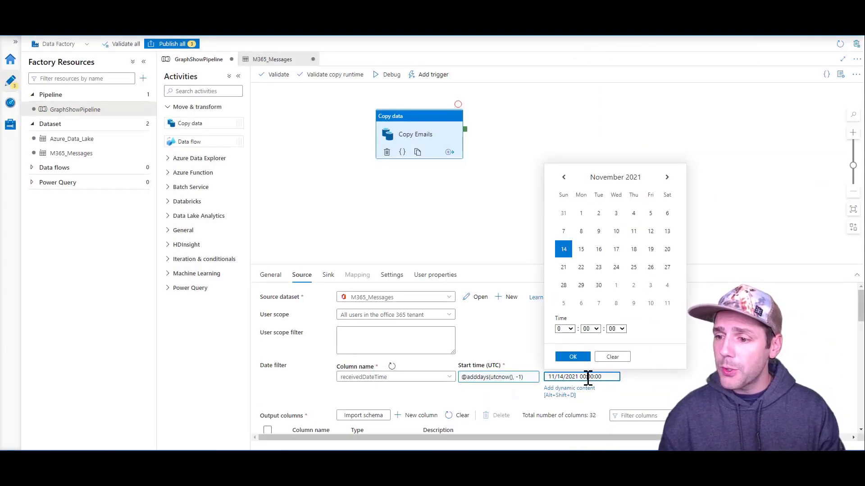
click(569, 388)
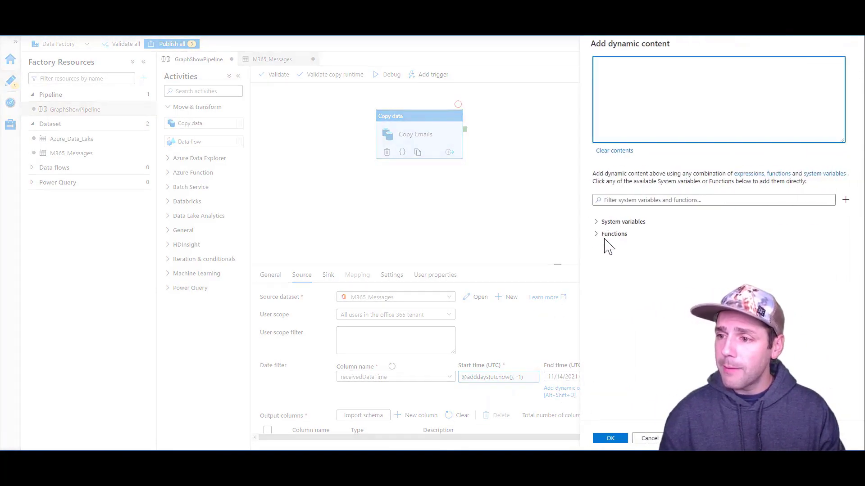
click(614, 233)
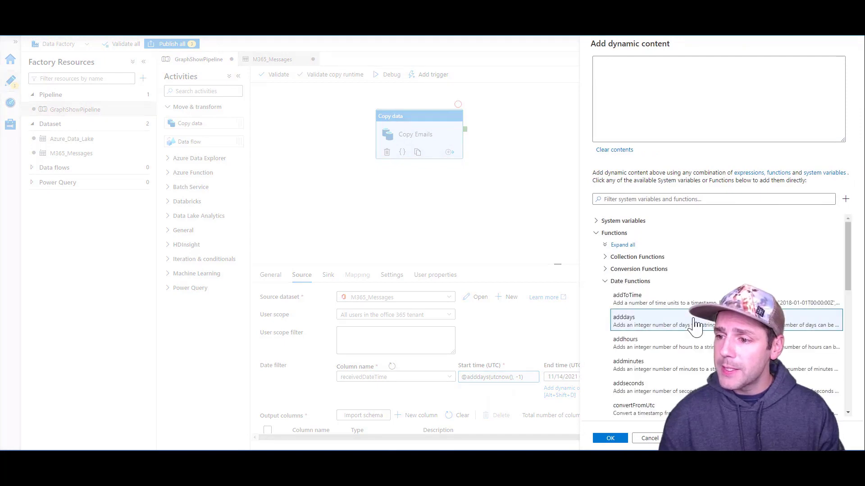
scroll(down, 3)
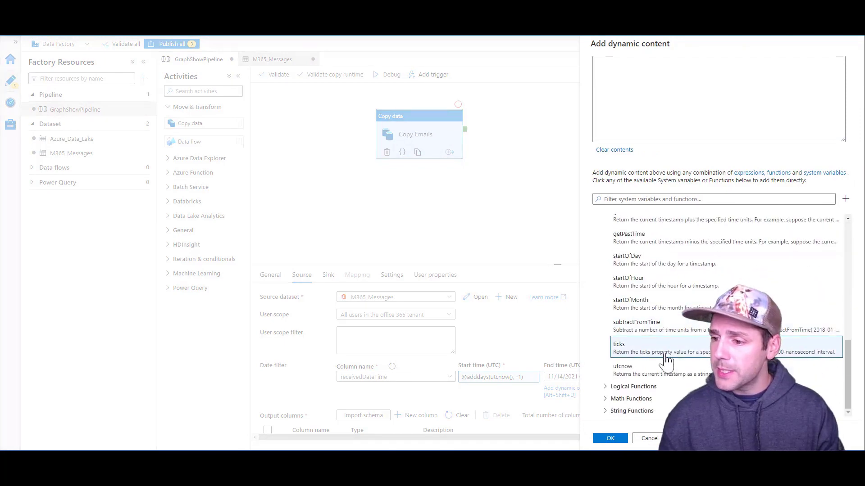
click(622, 366)
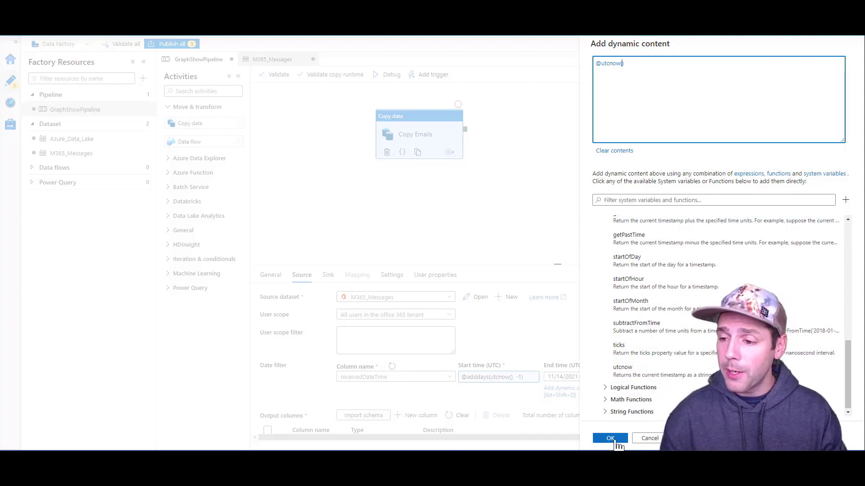
click(609, 438)
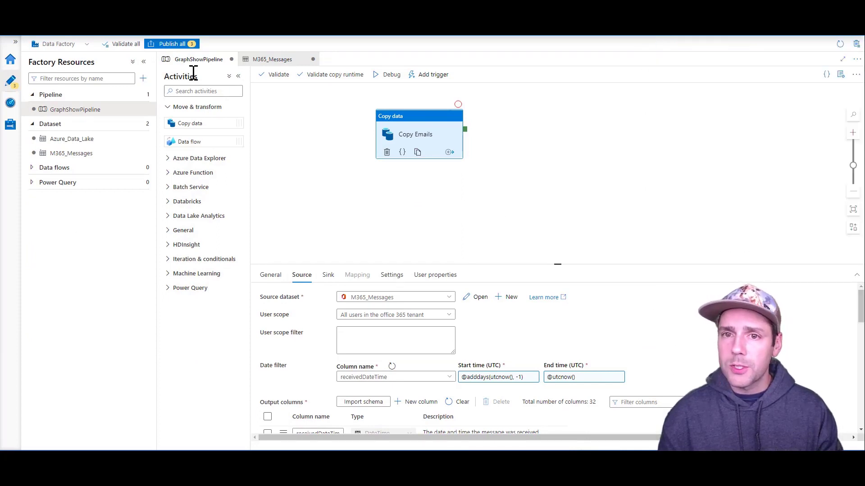
Publish all three pending changes and start a Trigger now run of GraphShowPipeline.
click(171, 44)
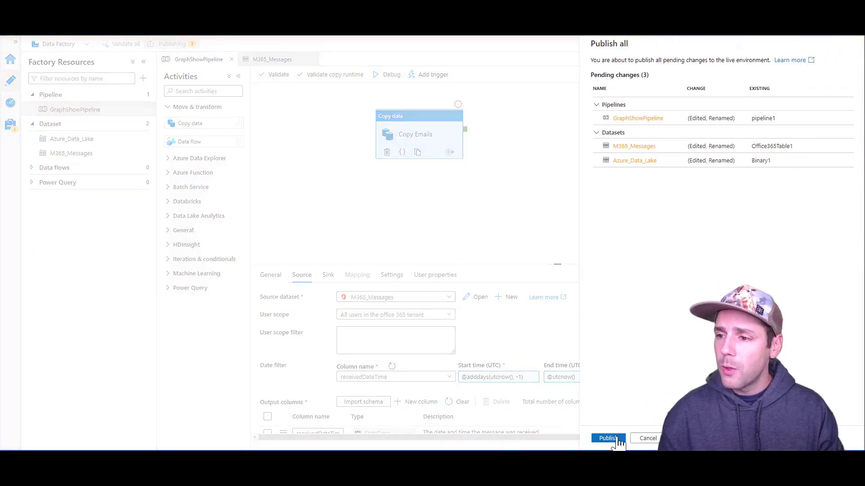
click(607, 438)
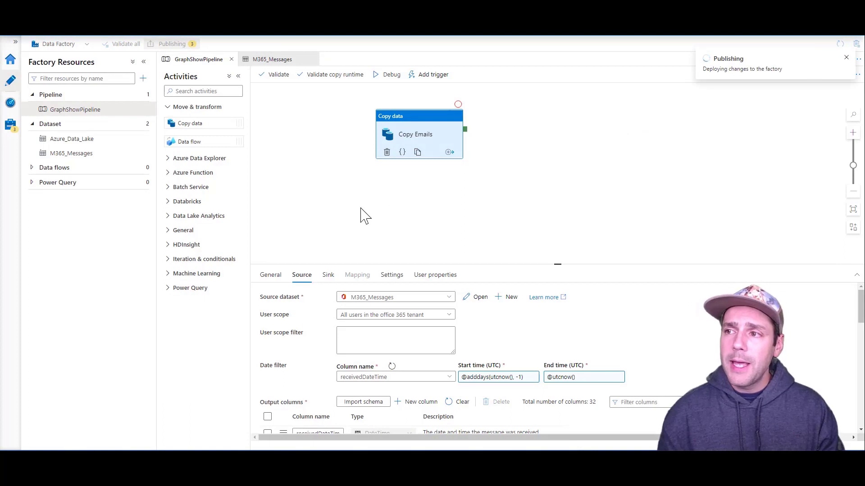
mouse_move(435, 80)
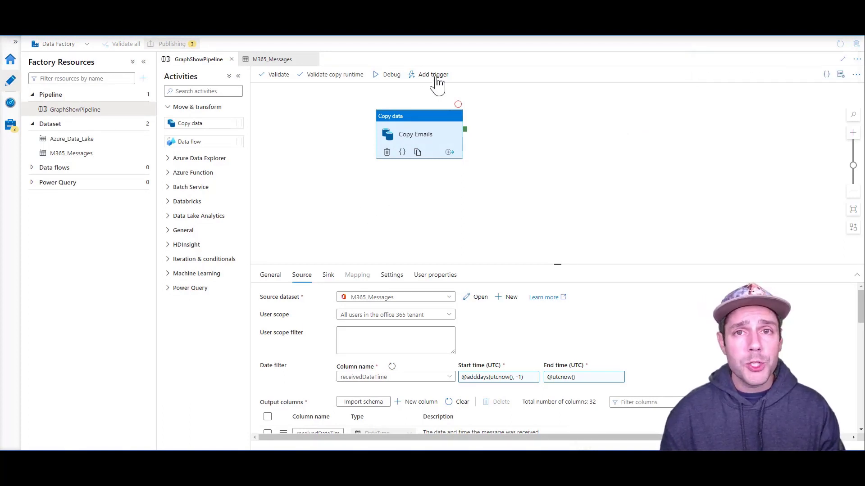
click(432, 74)
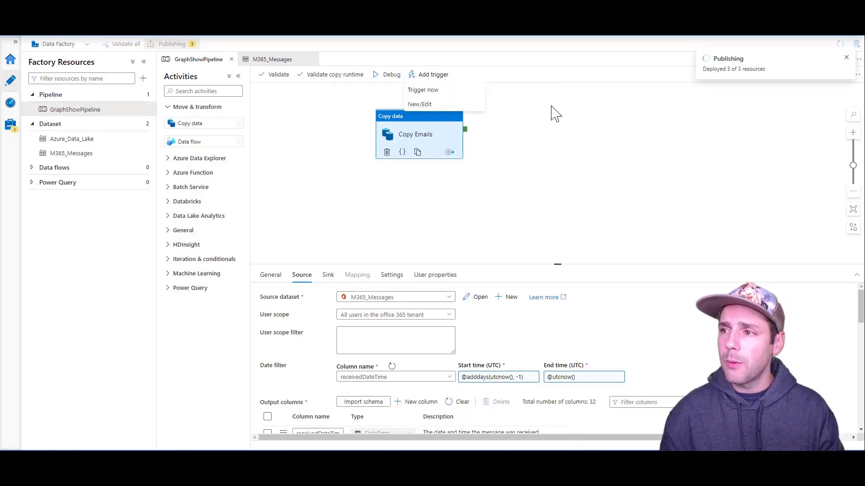
mouse_move(423, 90)
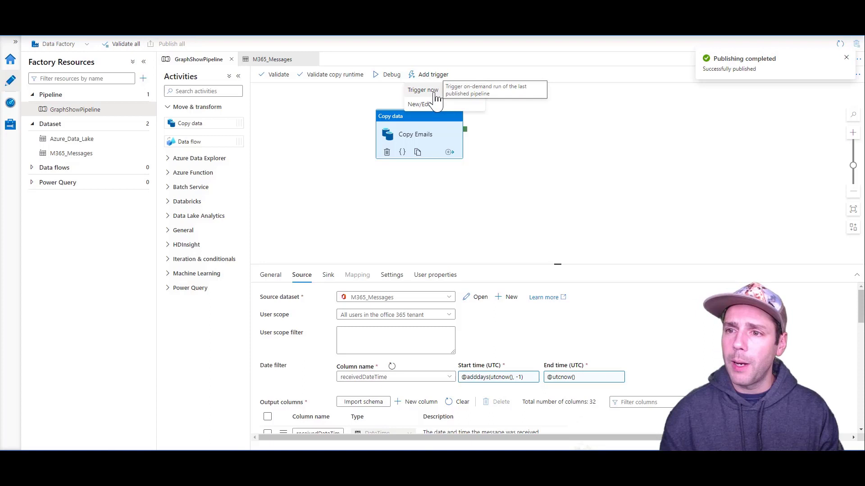
click(422, 89)
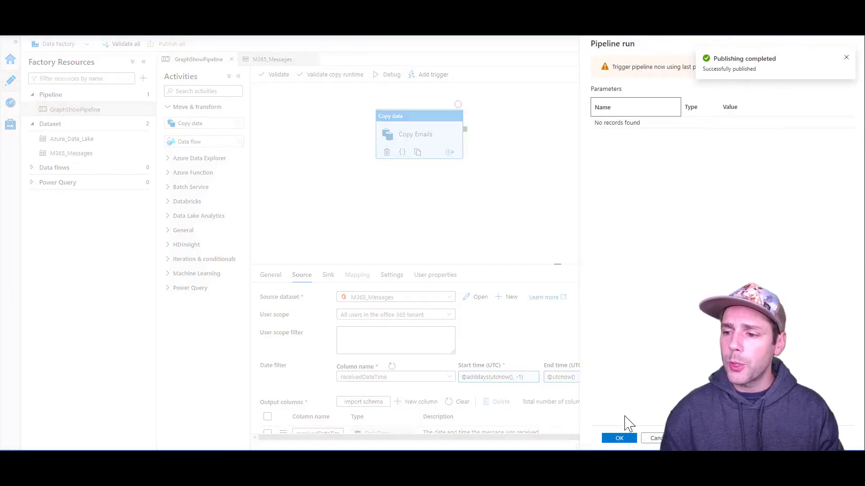
click(619, 438)
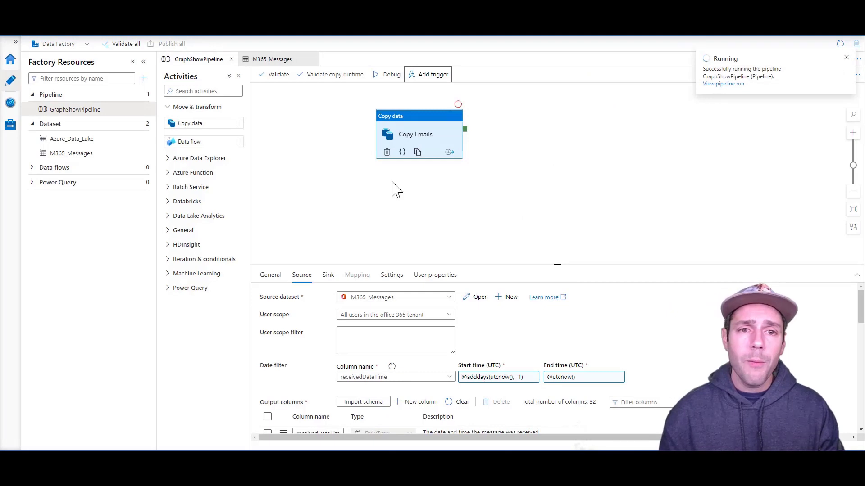
mouse_move(10, 102)
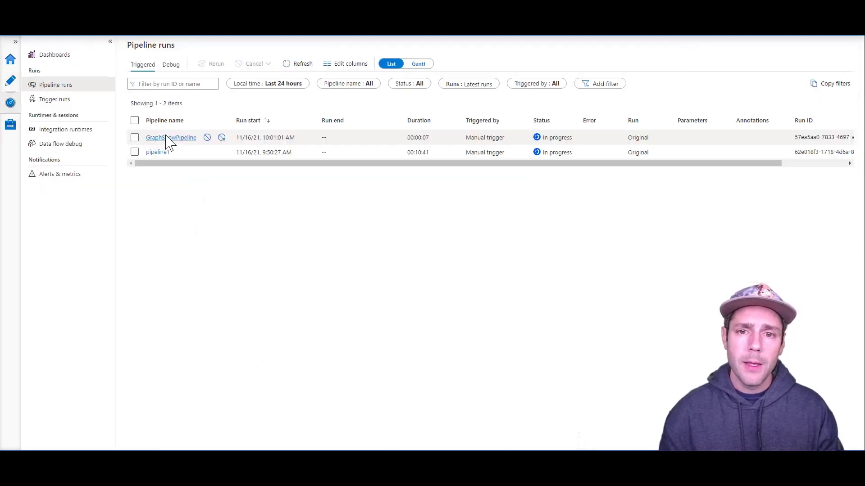
mouse_move(179, 147)
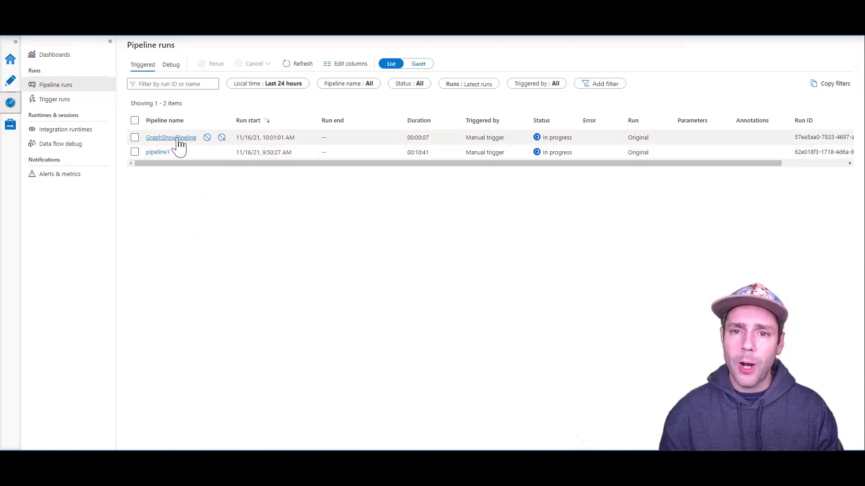
Open the GraphShowPipeline run and view the Copy Emails activity's input date window.
click(171, 137)
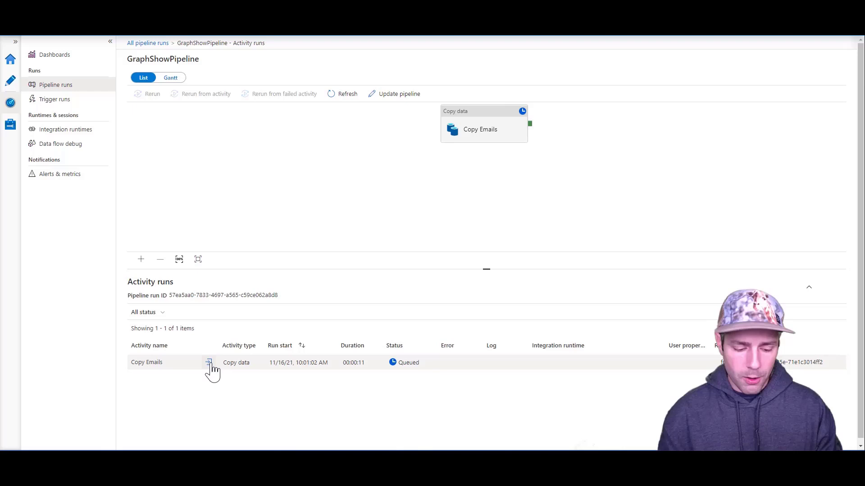
mouse_move(209, 369)
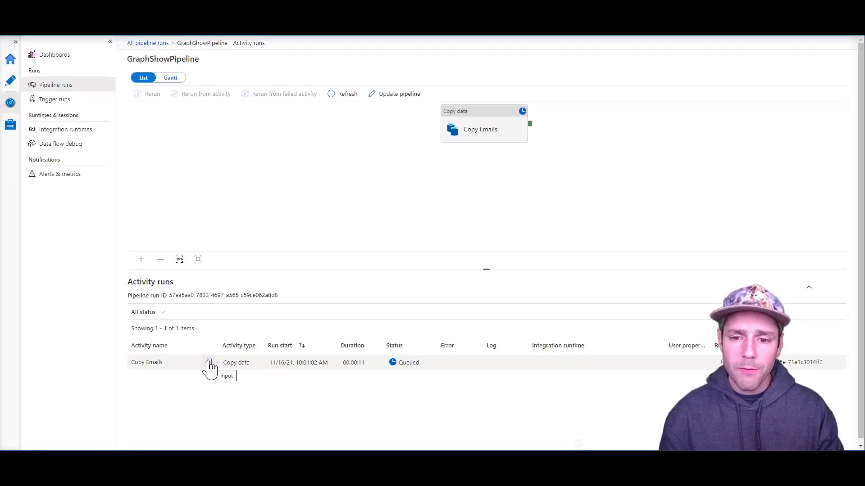
click(209, 362)
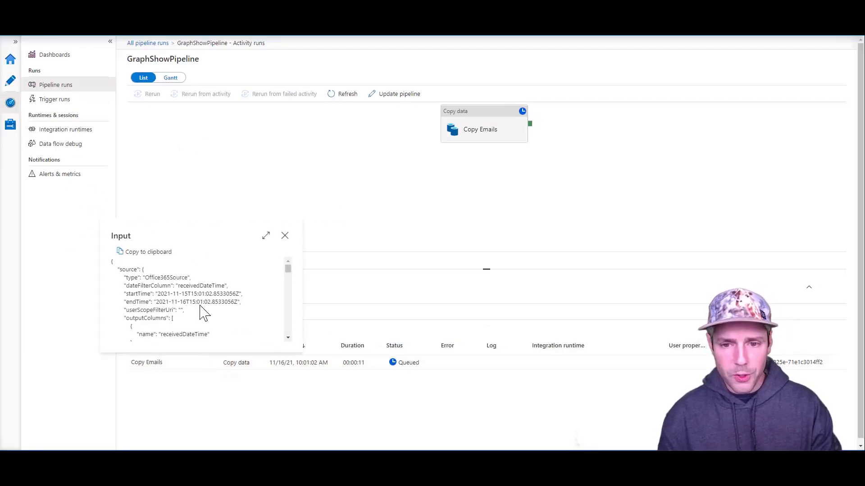